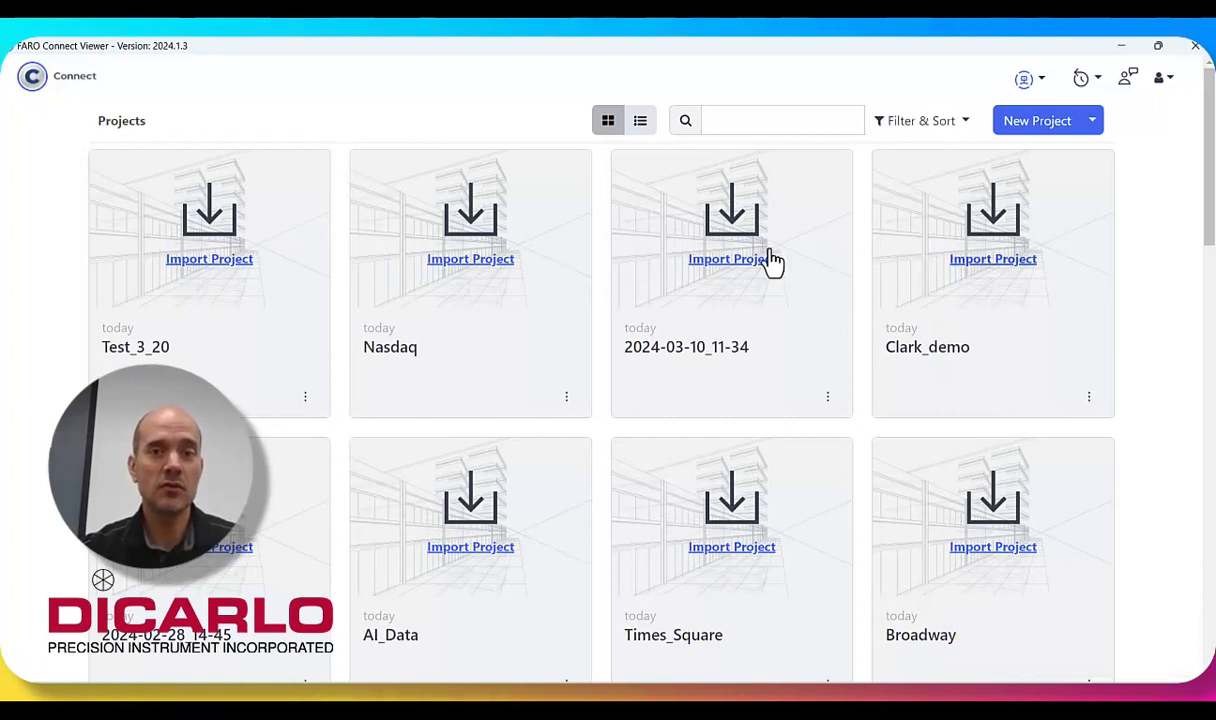
pyautogui.moveTo(525, 295)
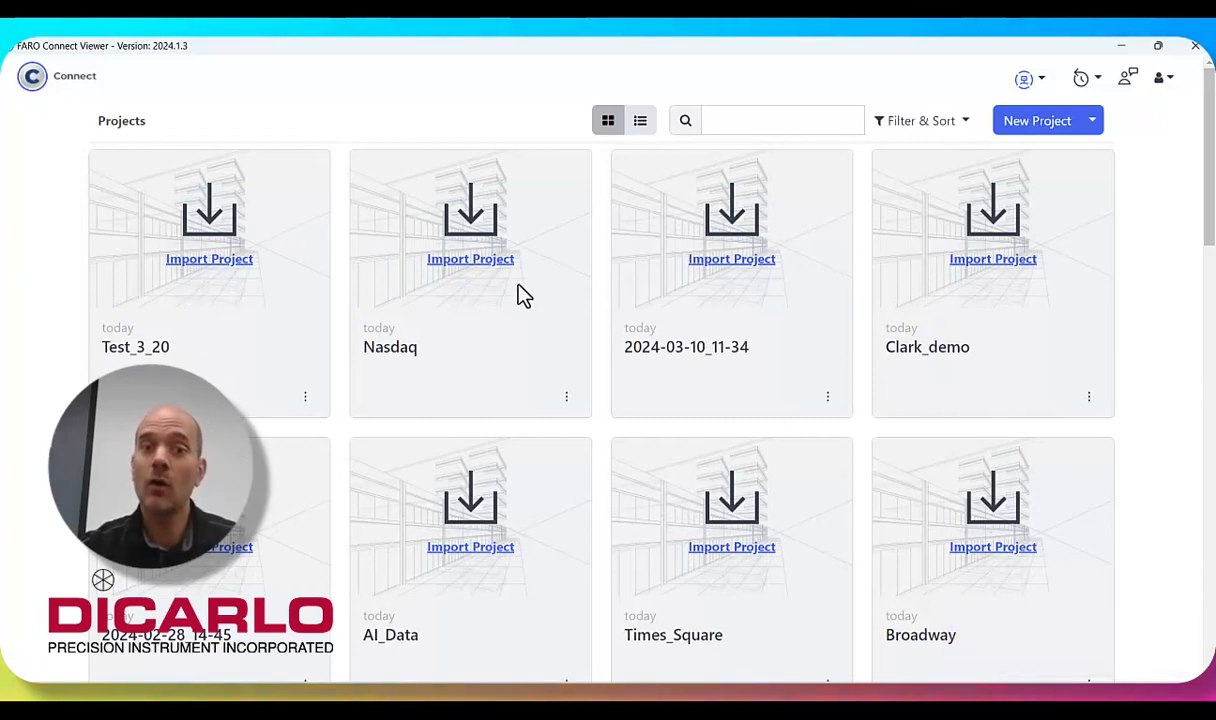
pyautogui.moveTo(209, 258)
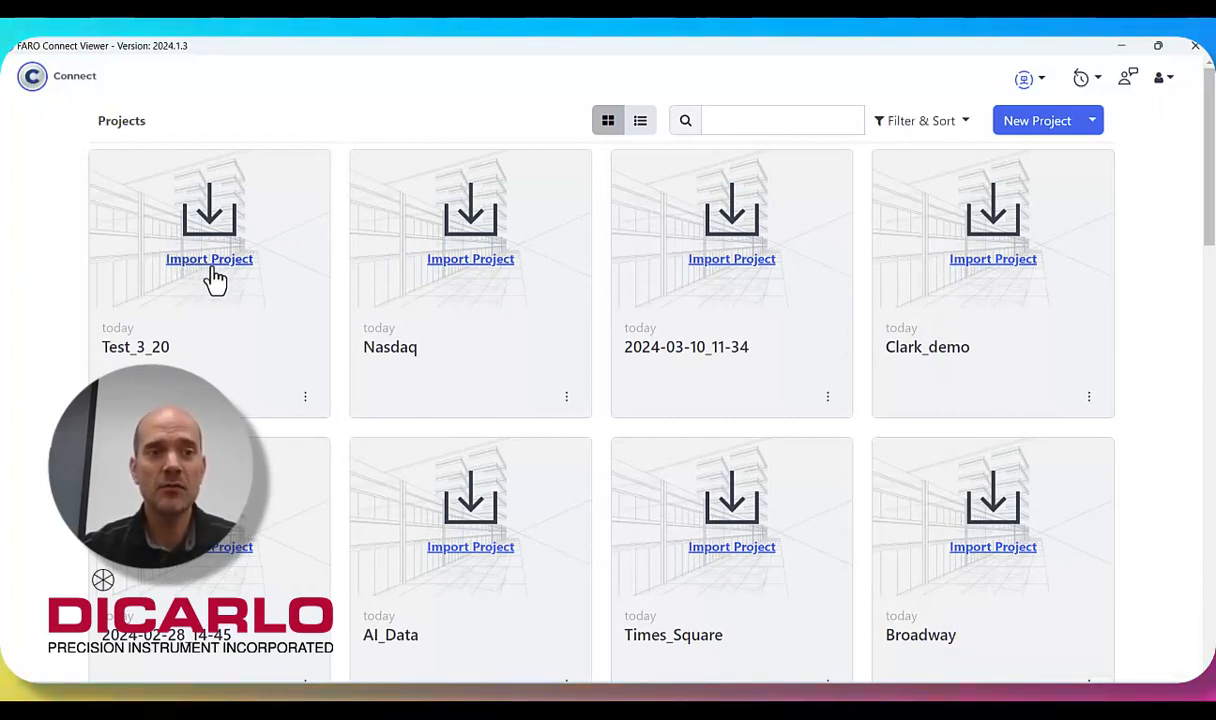
pyautogui.moveTo(840, 270)
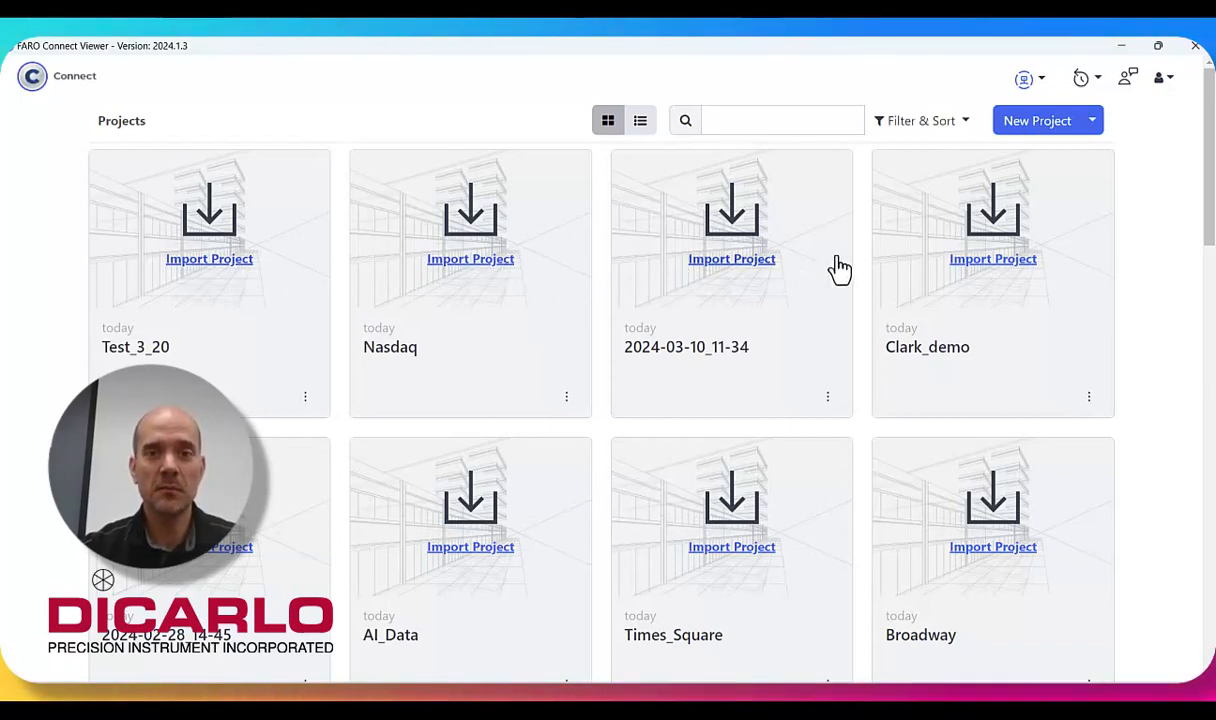
pyautogui.moveTo(911, 297)
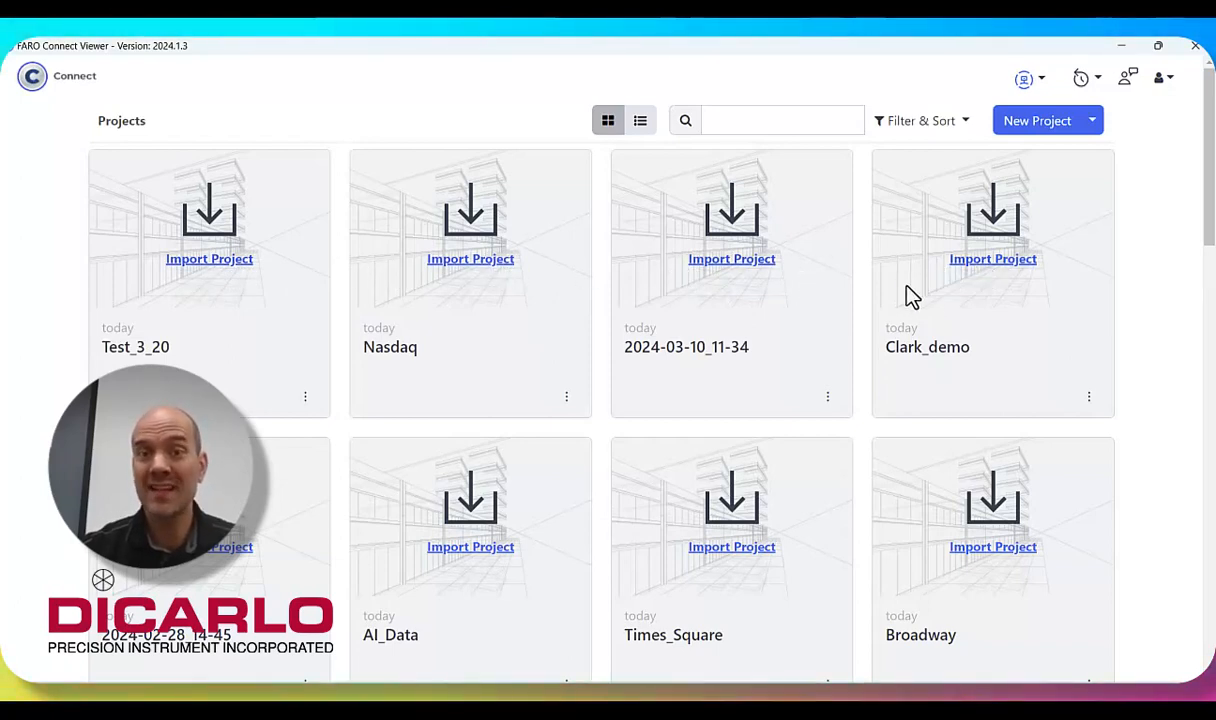
# Scroll the project grid and start an import into the Test_3_20 project
pyautogui.scroll(-3)
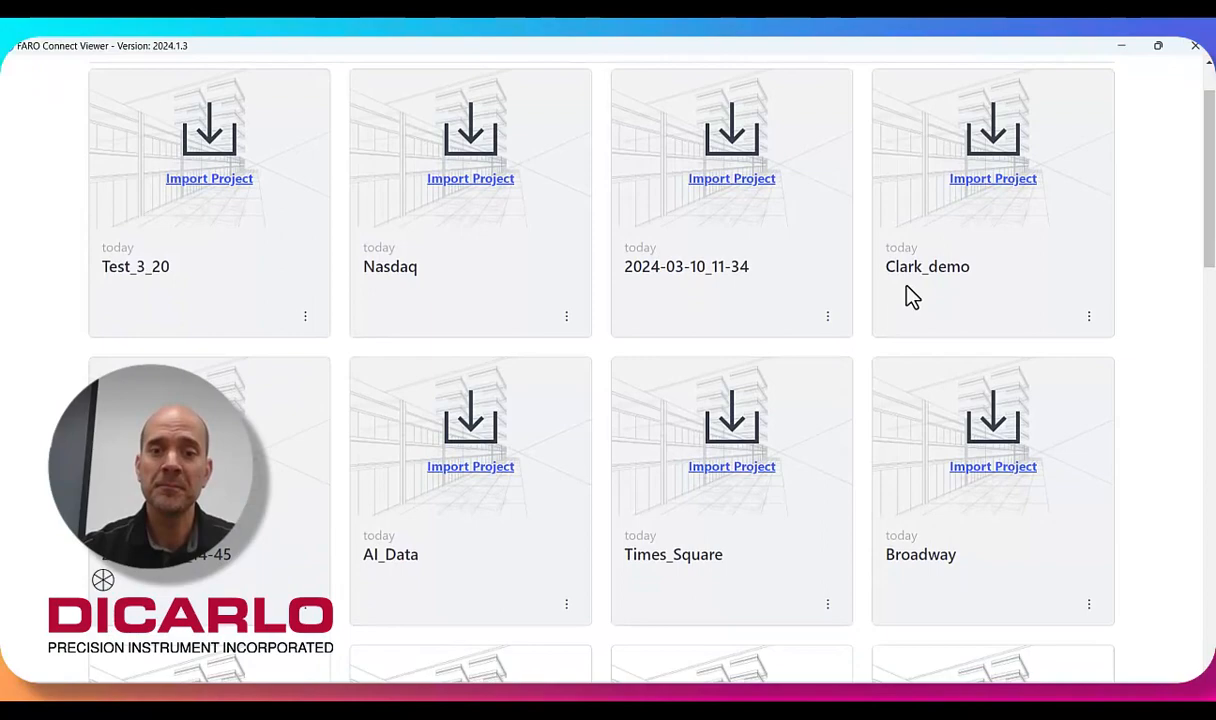
pyautogui.scroll(-3)
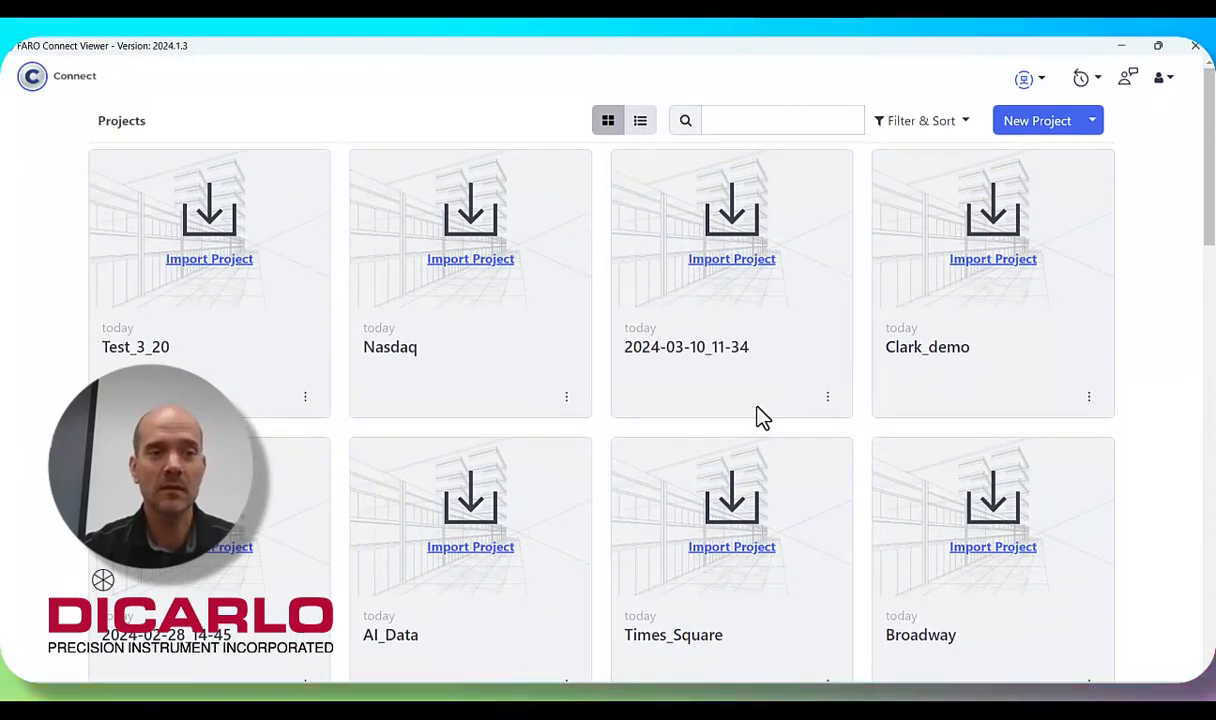
pyautogui.moveTo(365, 218)
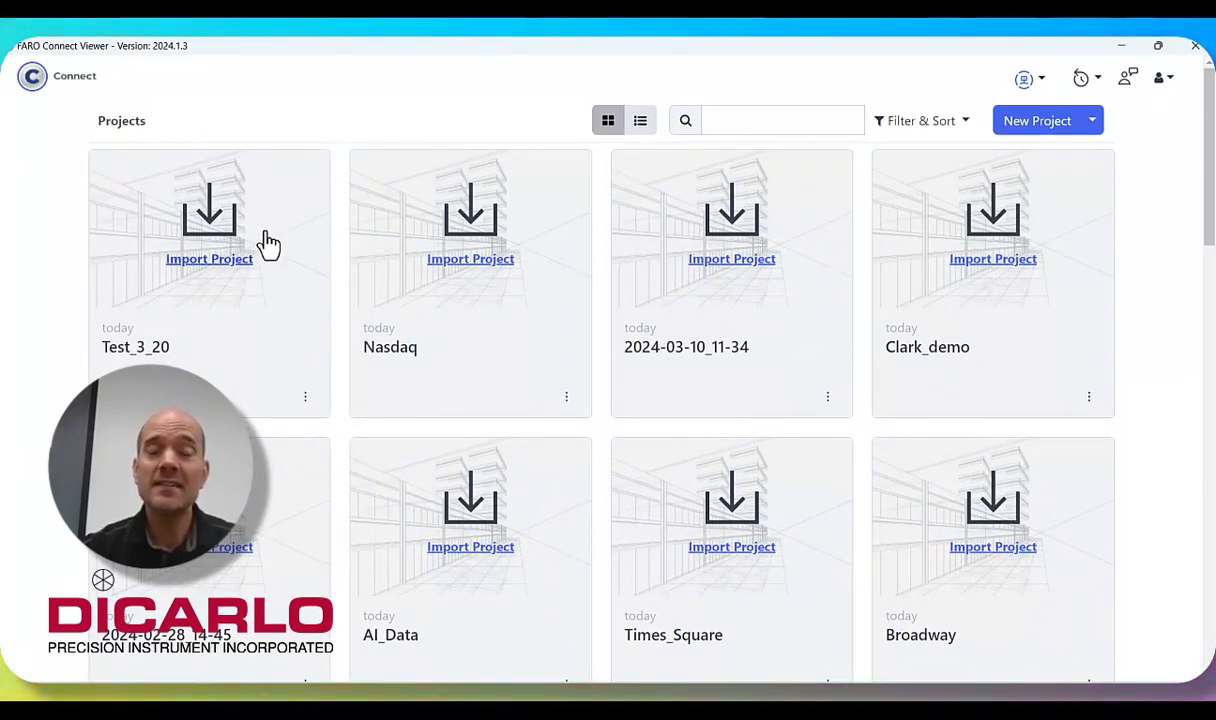
pyautogui.moveTo(148, 287)
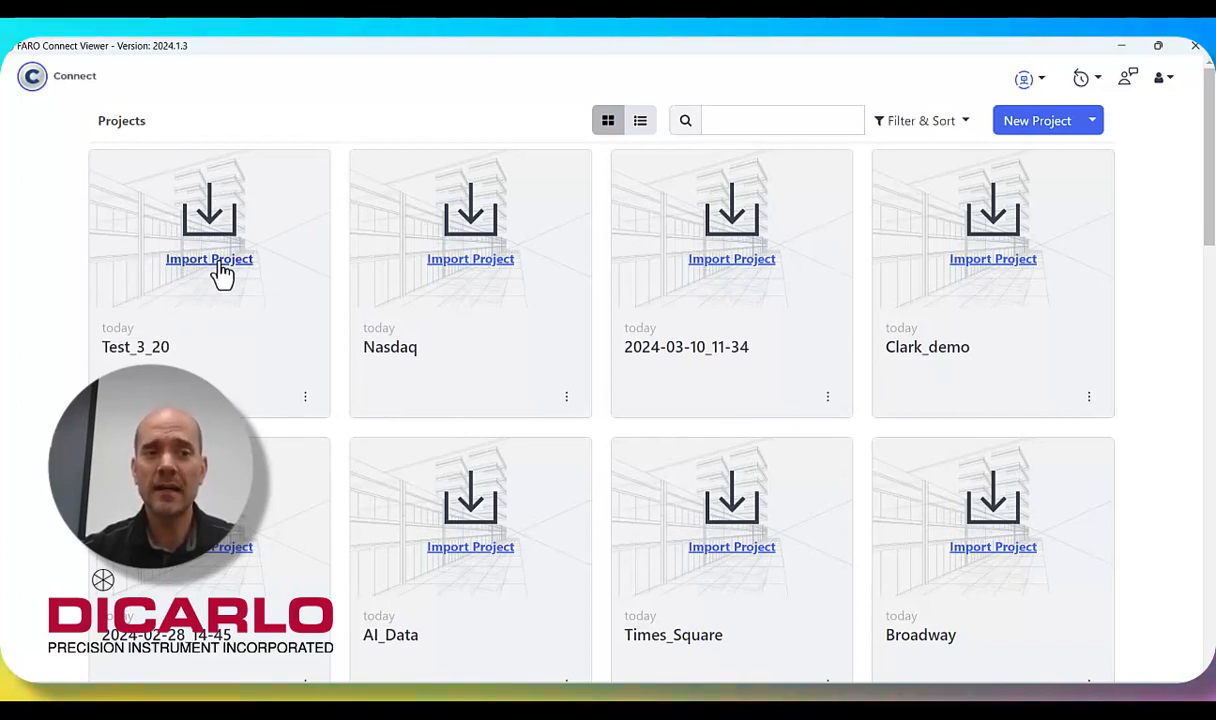
pyautogui.click(209, 258)
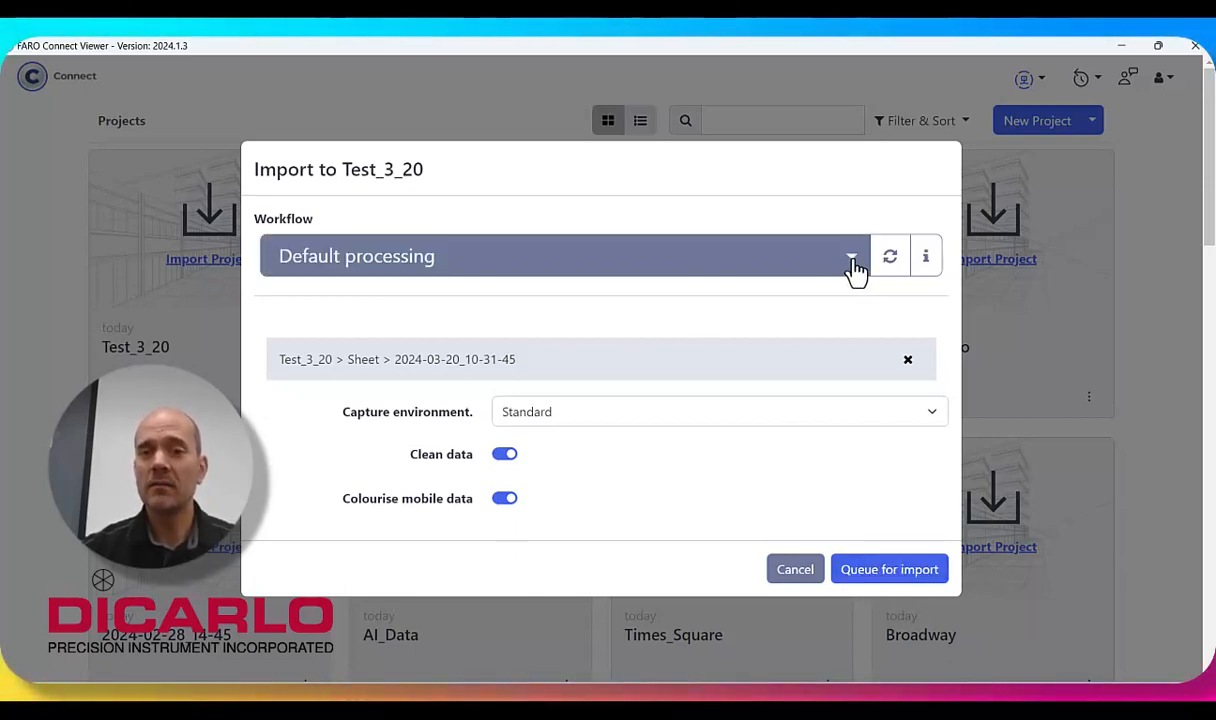
# Choose Default processing as the workflow in the Test_3_20 import dialog
pyautogui.click(851, 256)
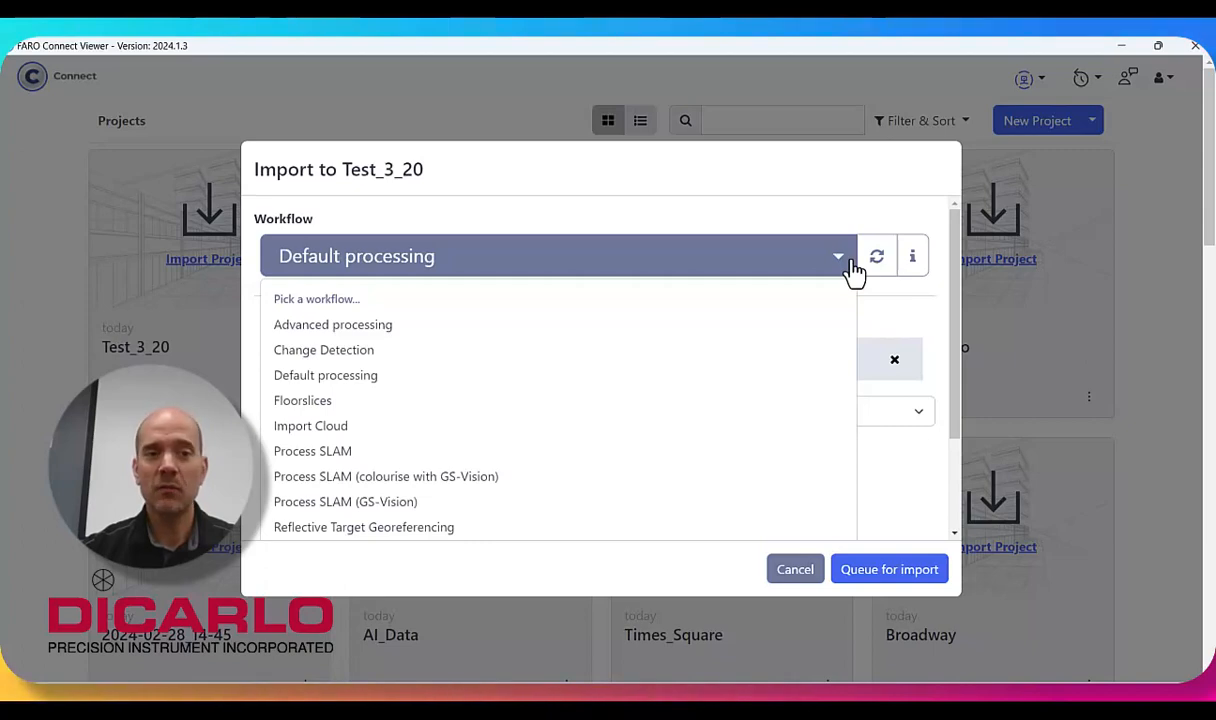
pyautogui.click(325, 375)
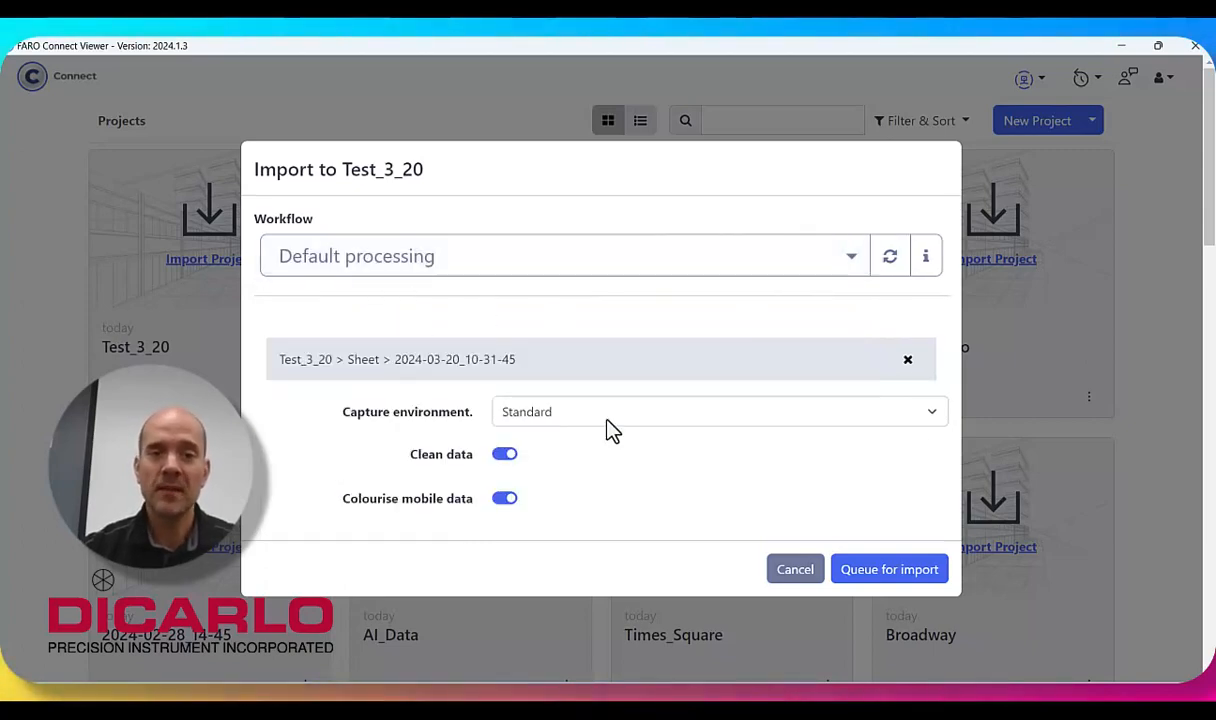
pyautogui.click(715, 411)
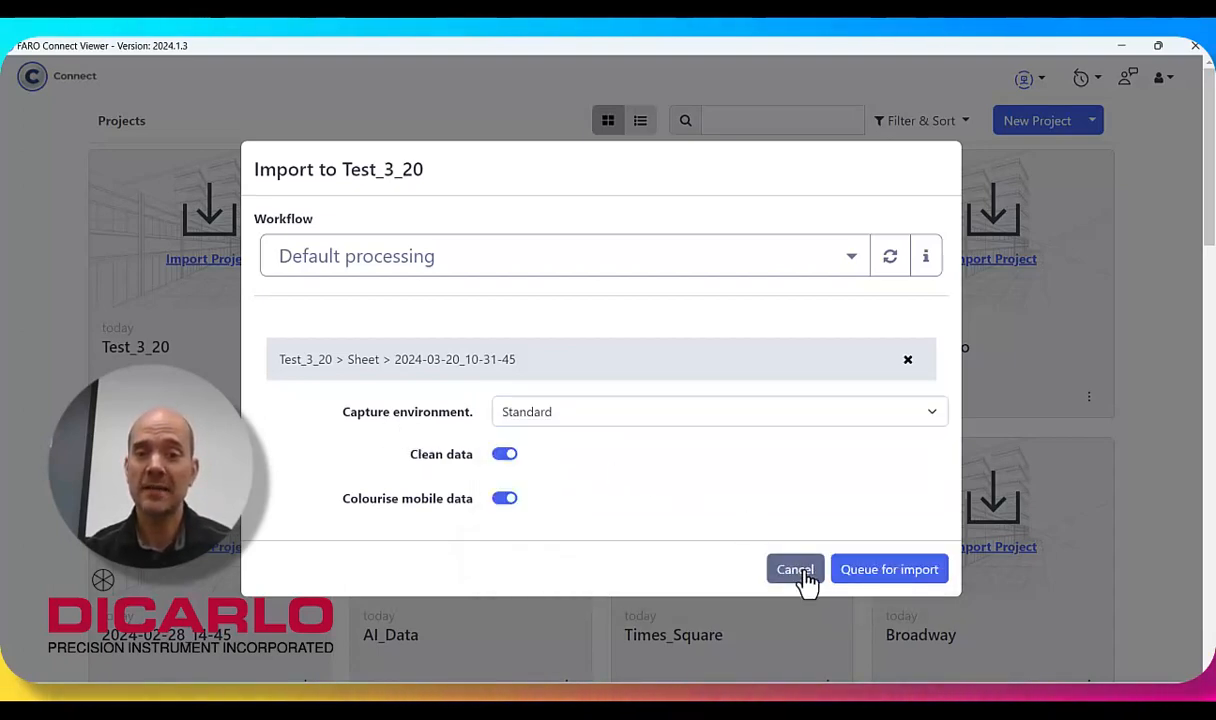
# Cancel the Test_3_20 import and close the Orbis scanner and Wi-Fi panels
pyautogui.click(795, 569)
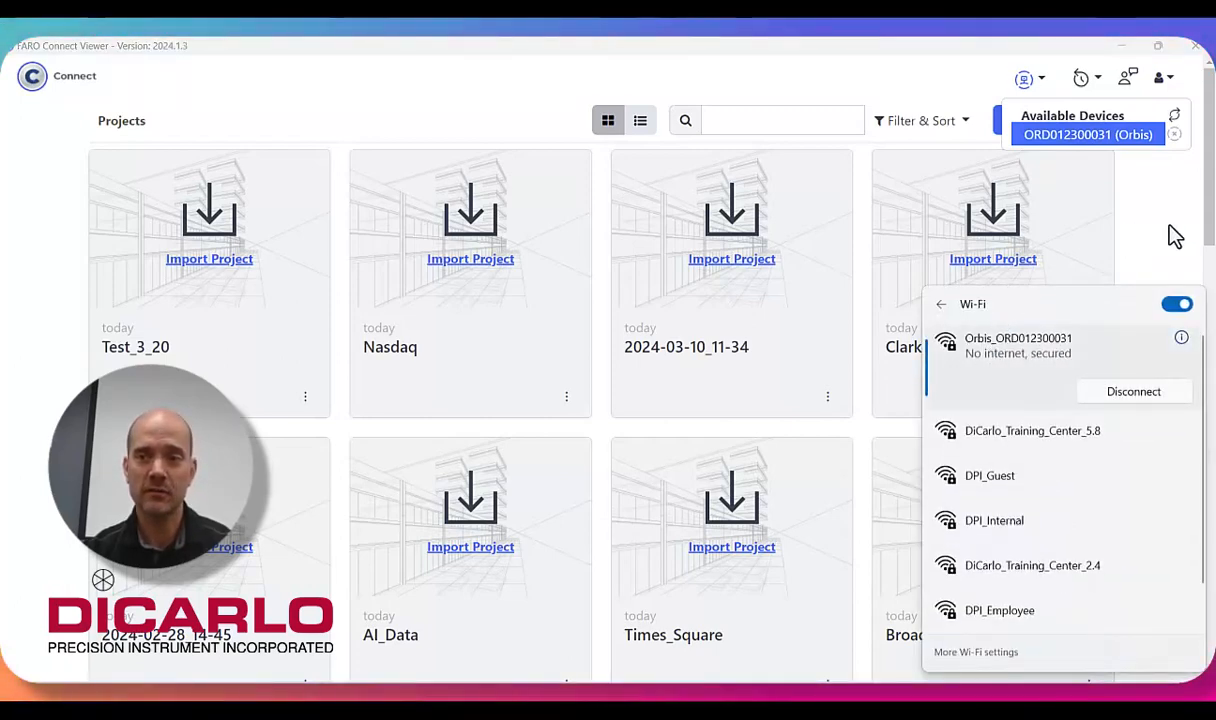
pyautogui.click(1024, 78)
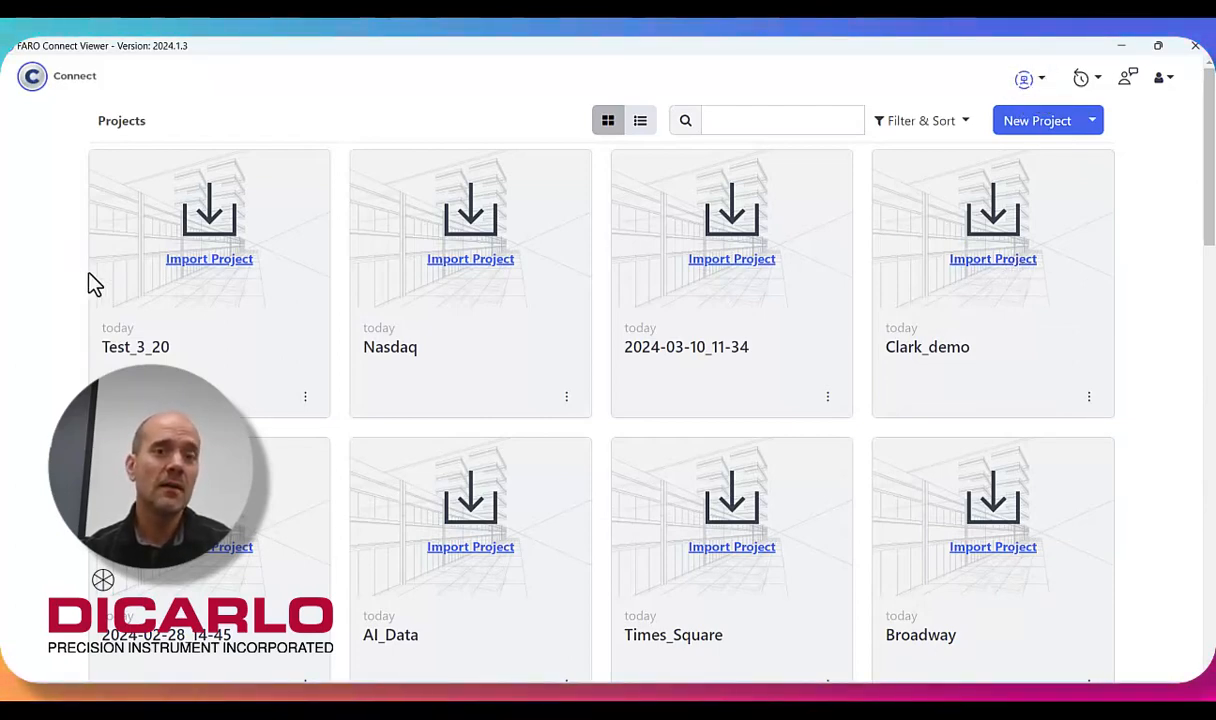
pyautogui.moveTo(1098, 672)
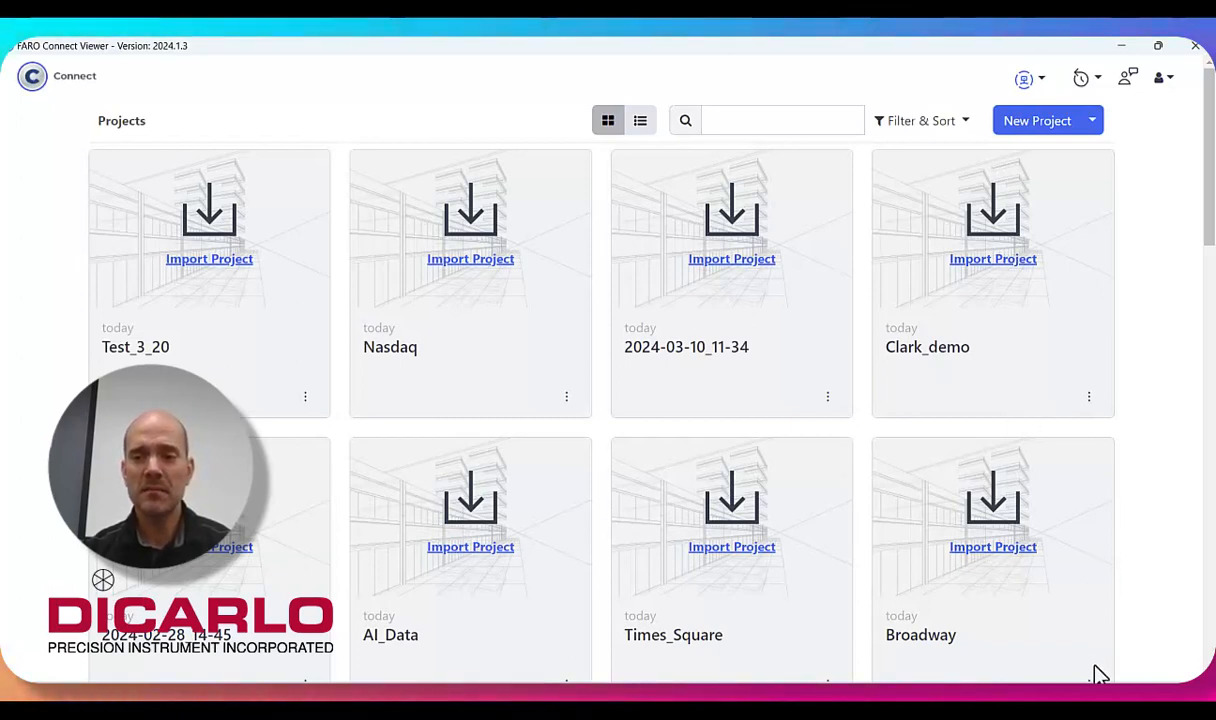
pyautogui.moveTo(1133, 628)
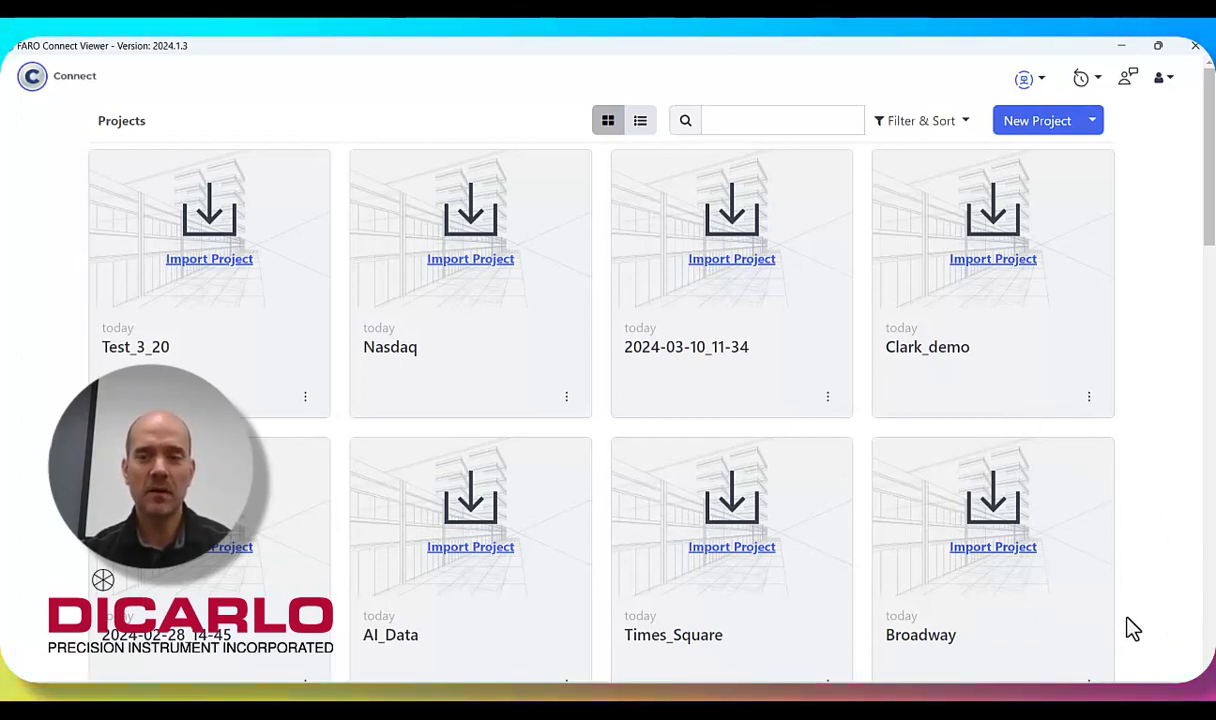
pyautogui.moveTo(1107, 611)
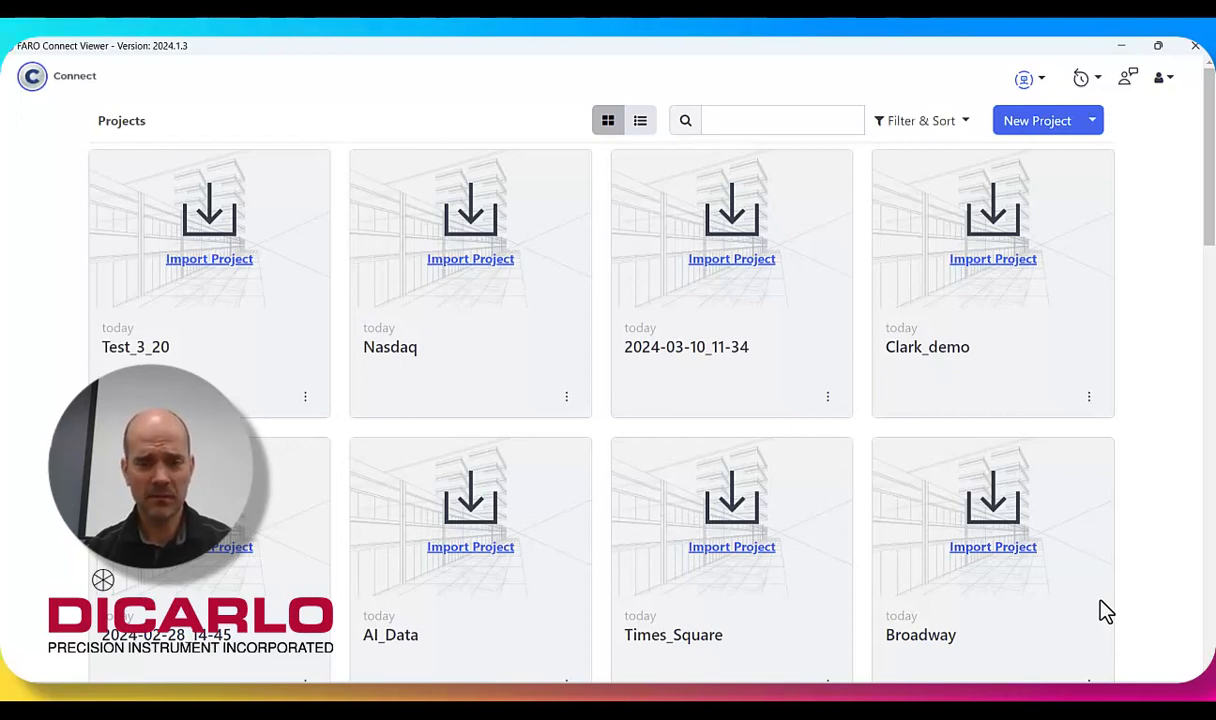
pyautogui.moveTo(1153, 543)
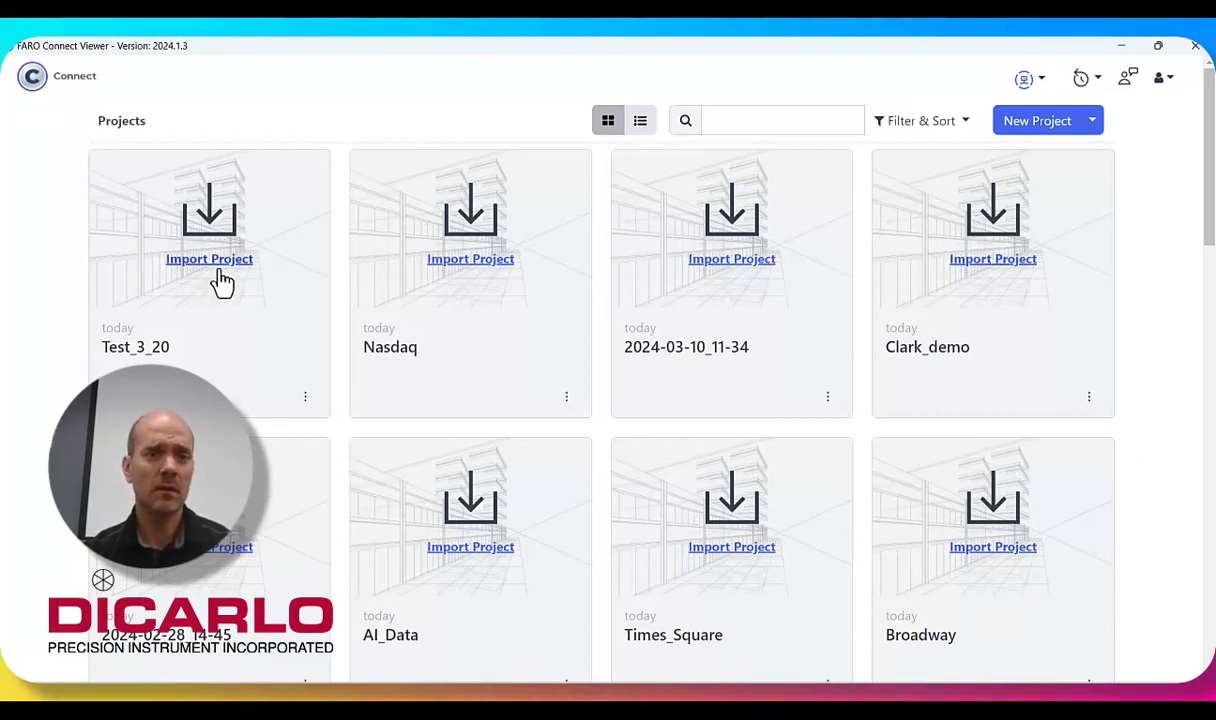
# Scroll the grid and reopen the Test_3_20 import with Default processing
pyautogui.scroll(-3)
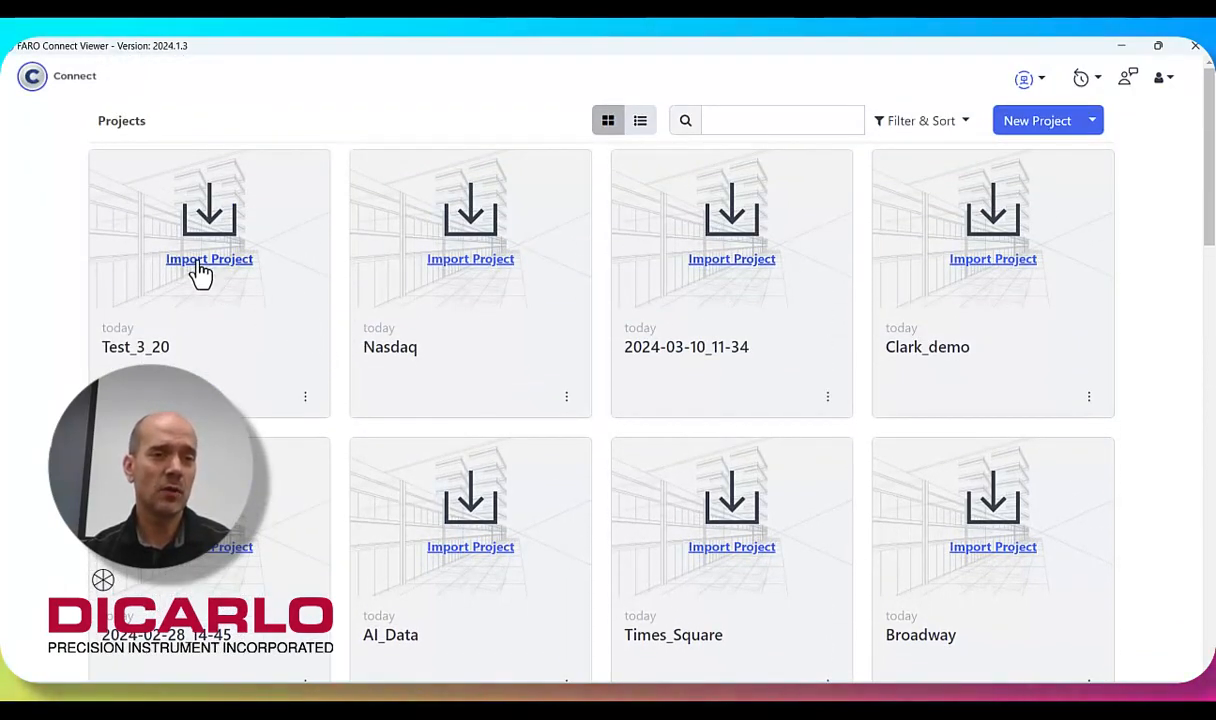
pyautogui.moveTo(589, 280)
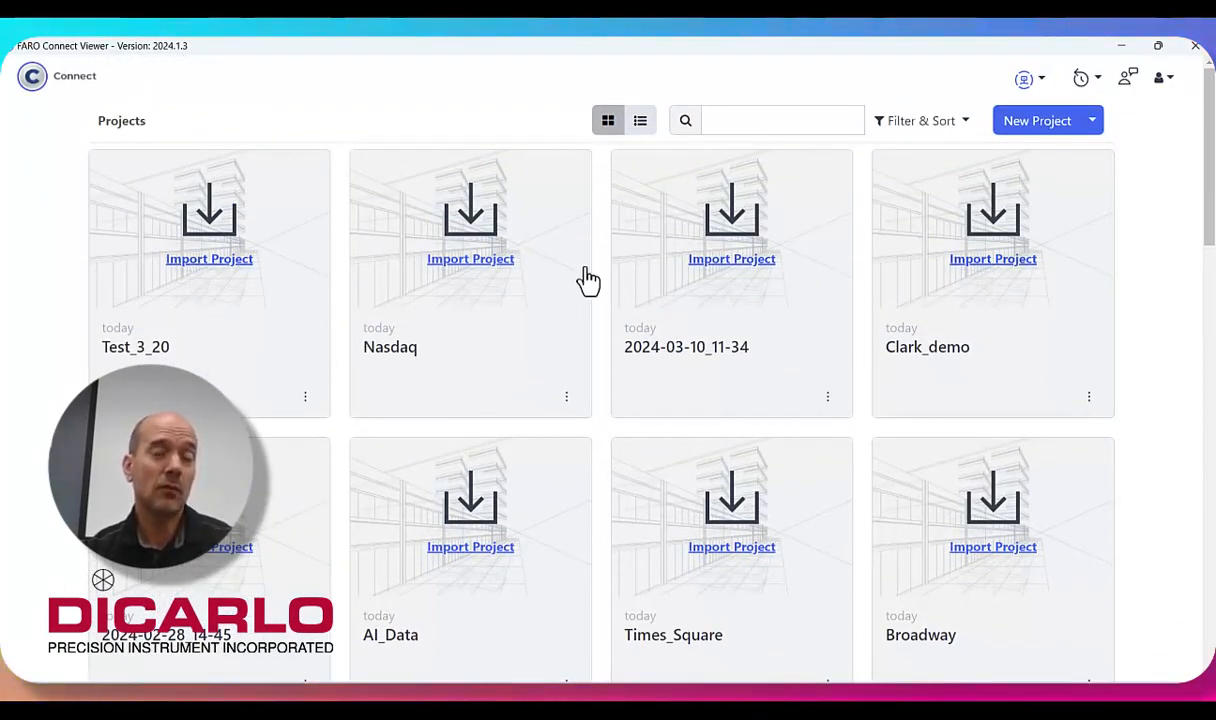
pyautogui.moveTo(203, 285)
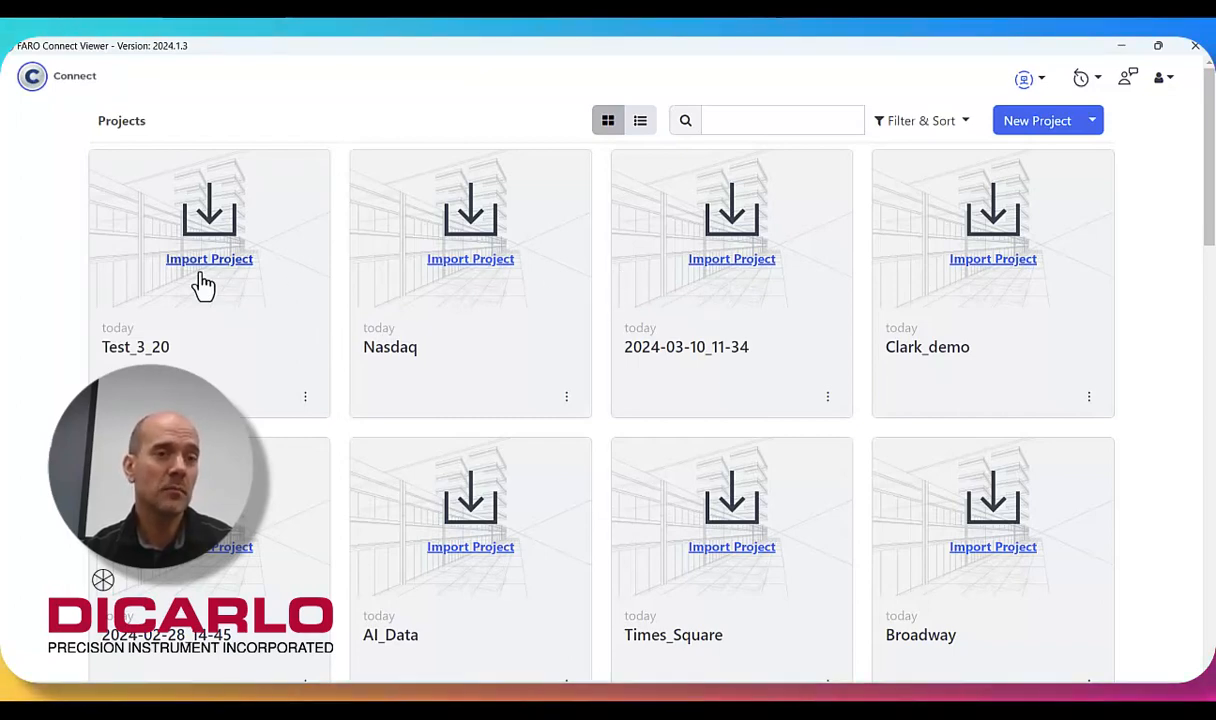
pyautogui.click(209, 258)
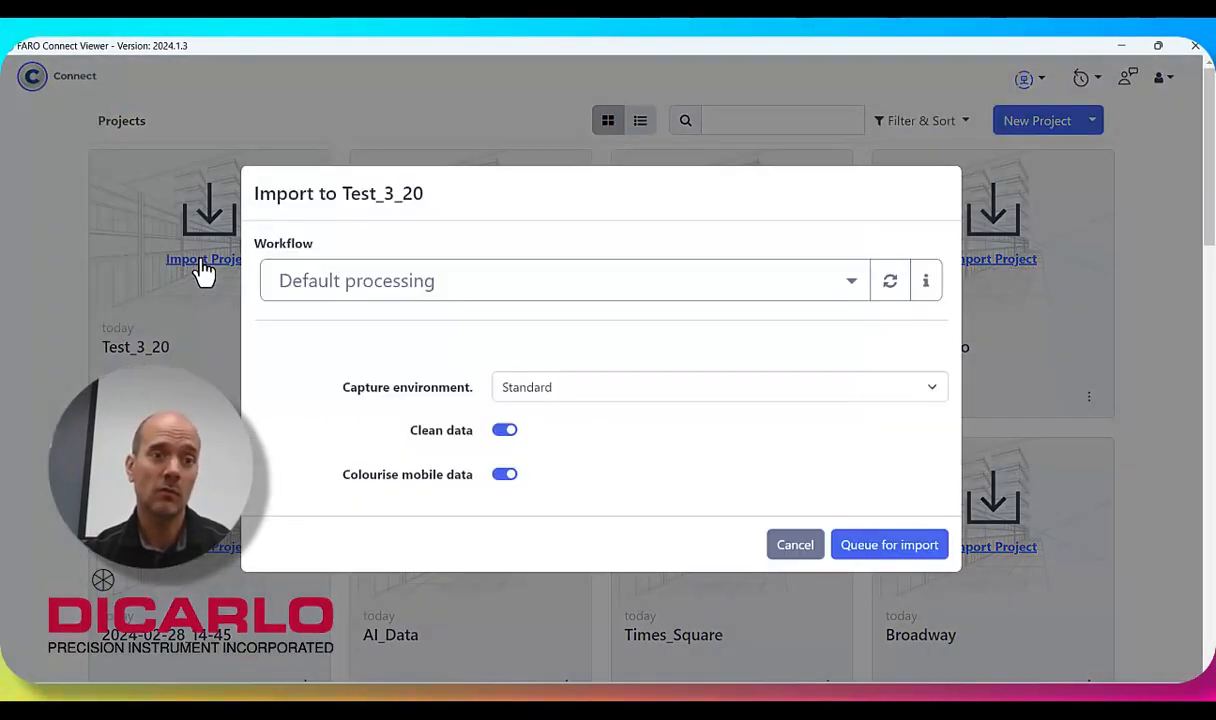